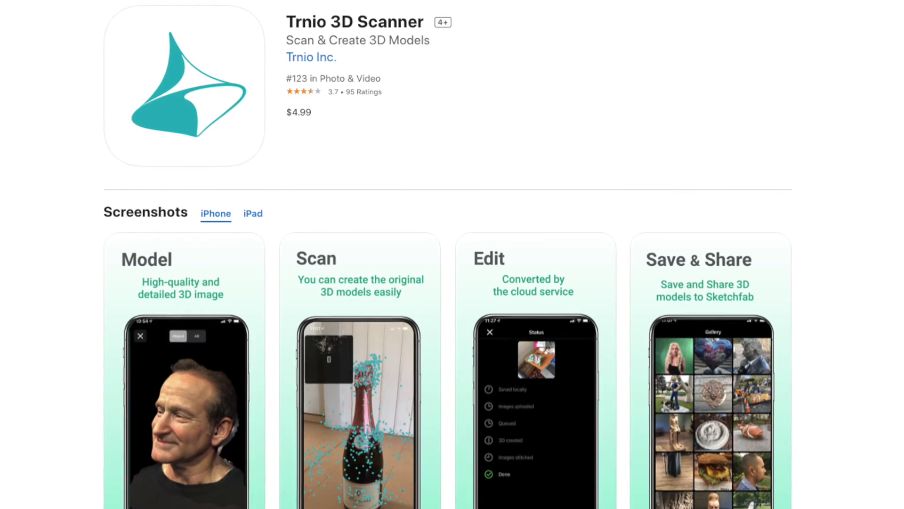
Review the skull-and-crossbones scan in Trnio and bring model.obj into Meshmixer
scroll(down, 3)
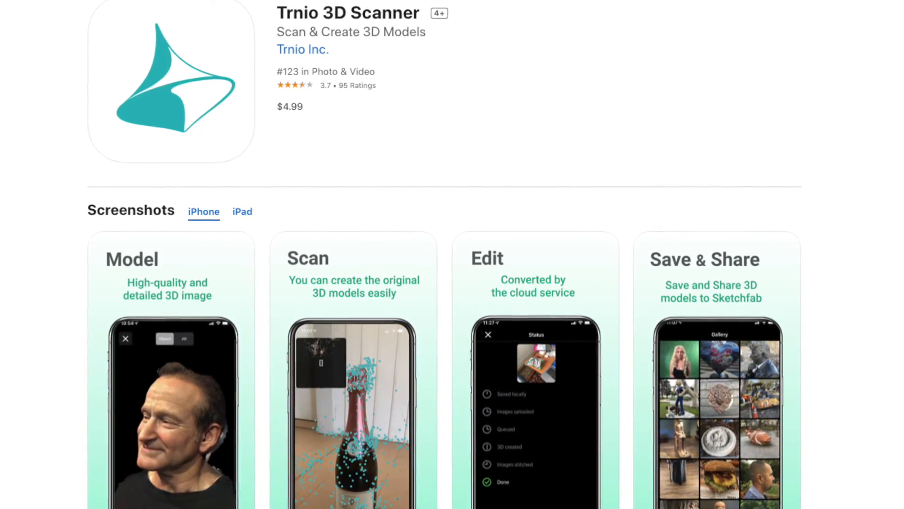
scroll(down, 3)
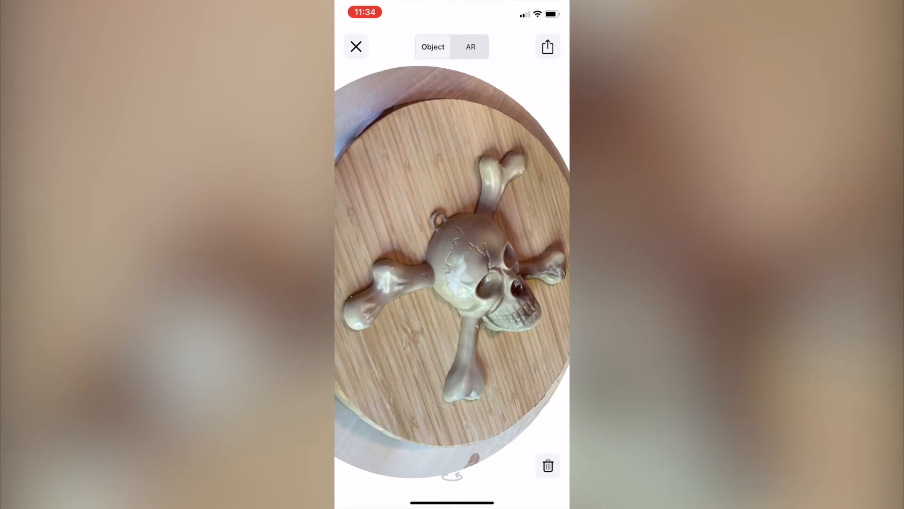
click(547, 47)
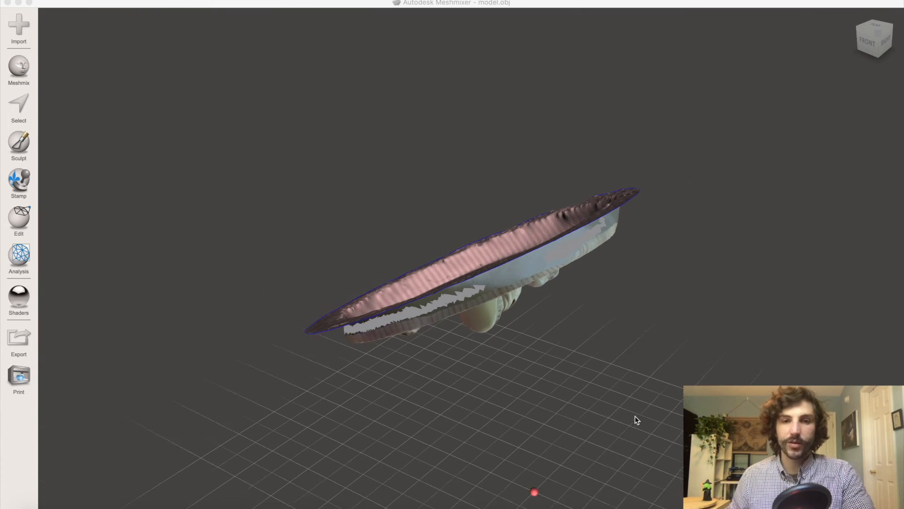
Use Edit > Transform to rotate the scan so the skull disc lies level on the grid
click(18, 220)
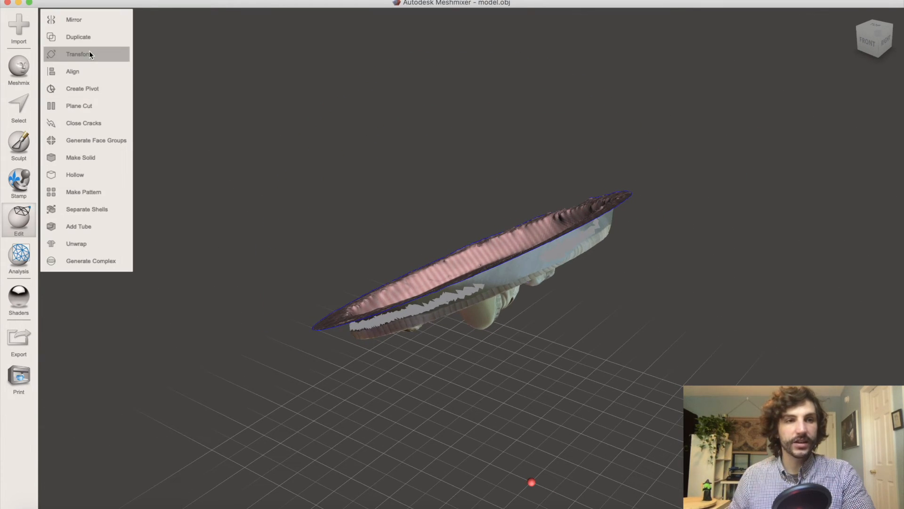
click(78, 54)
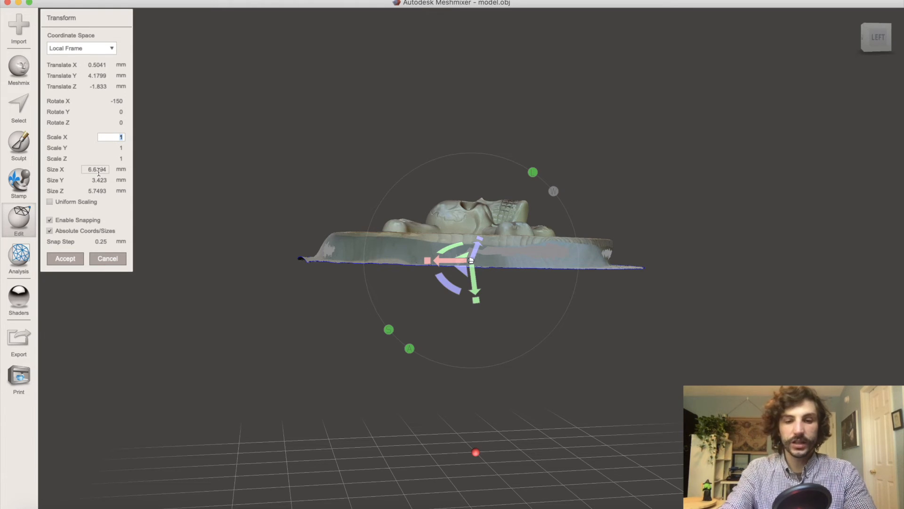
text(10)
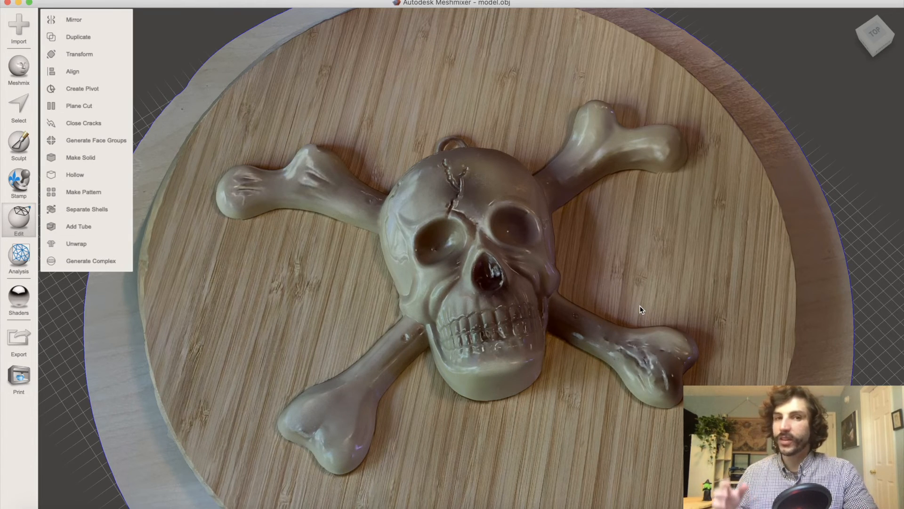
Switch the scan to the plain grey matcap shader, hiding its photographic colours
click(19, 297)
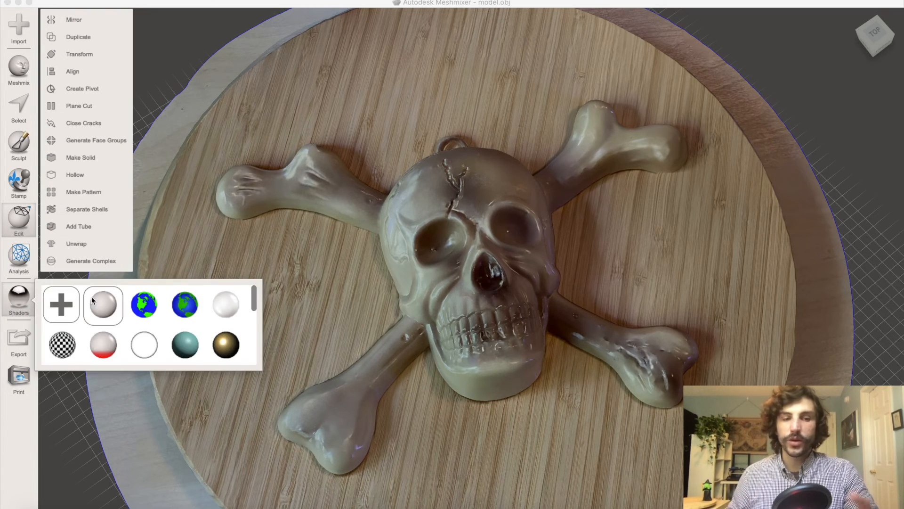
click(102, 305)
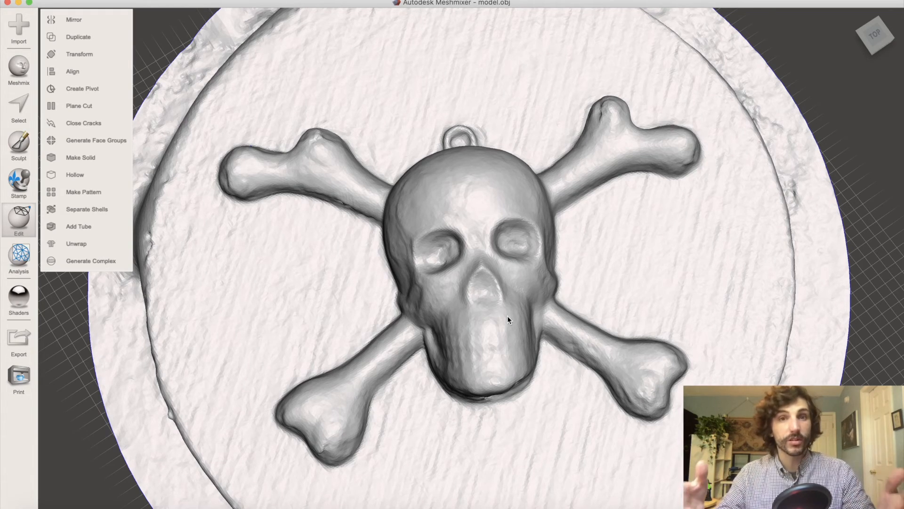
scroll(up, 3)
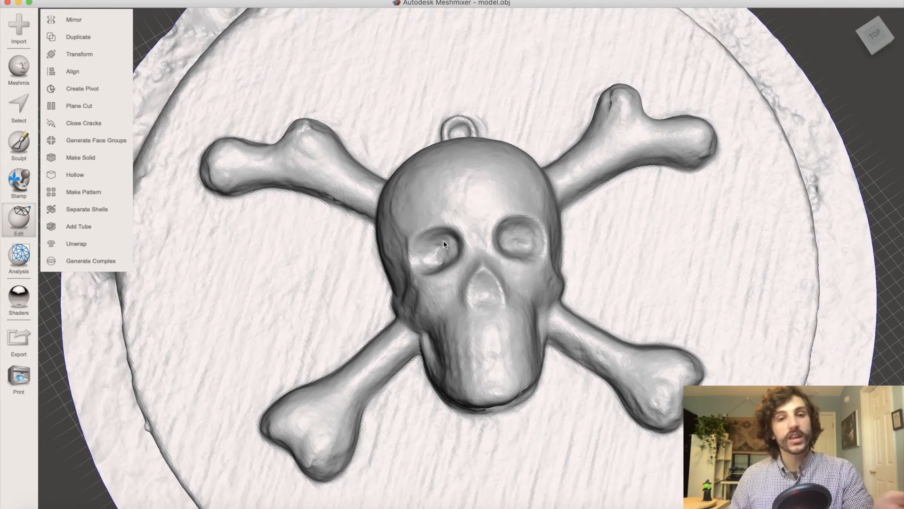
mouse_move(441, 274)
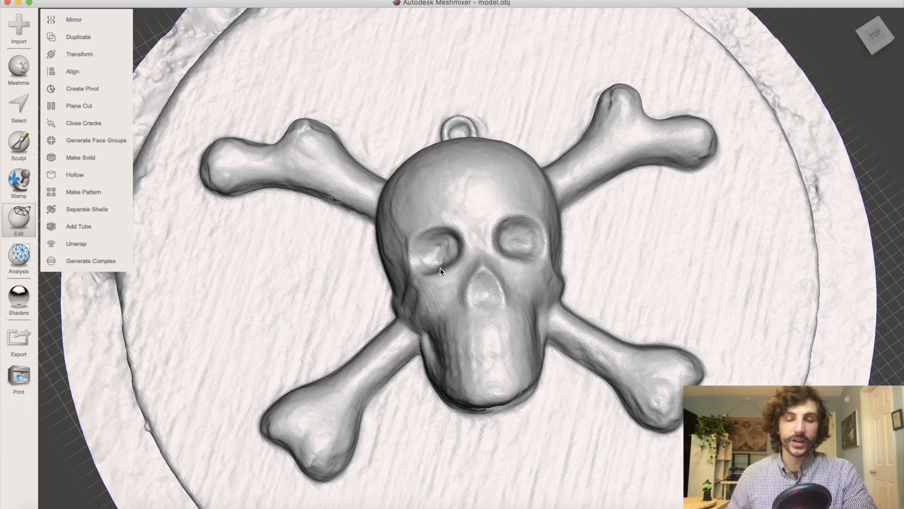
mouse_move(448, 143)
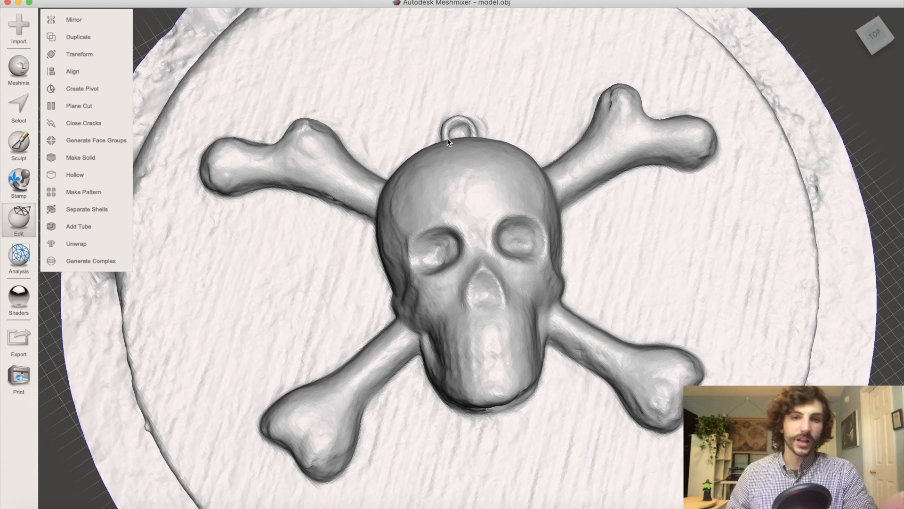
mouse_move(468, 145)
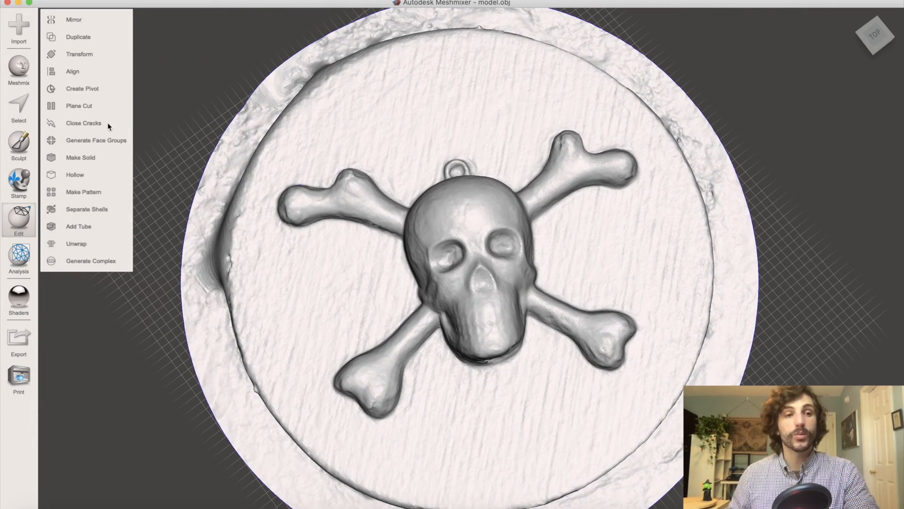
Drop a ring primitive from Meshmix onto the skull as a hanging loop and accept it
click(18, 69)
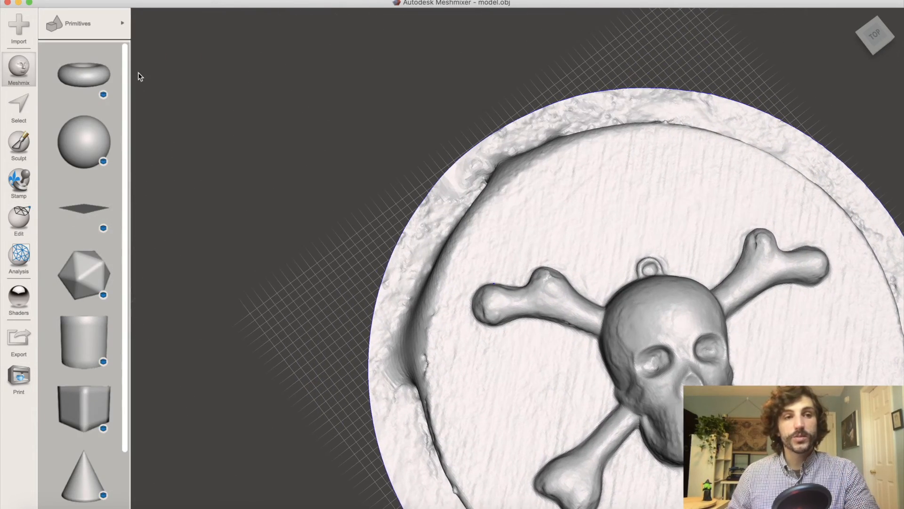
mouse_move(210, 95)
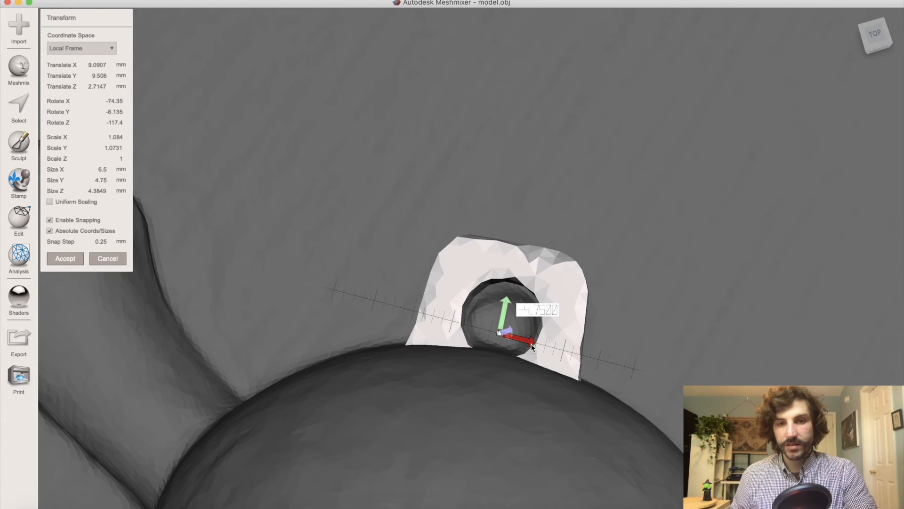
click(65, 258)
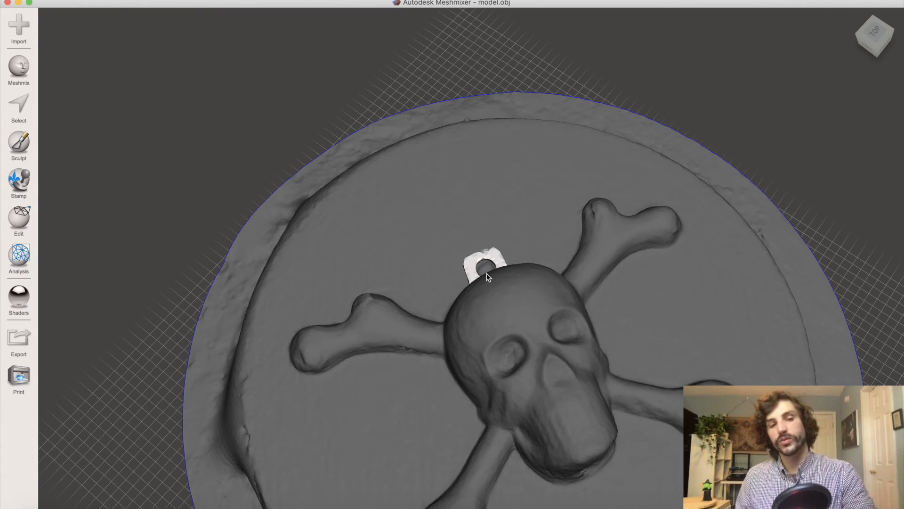
Boolean Union the hook ring with the pendant into one mesh and accept the result
click(19, 220)
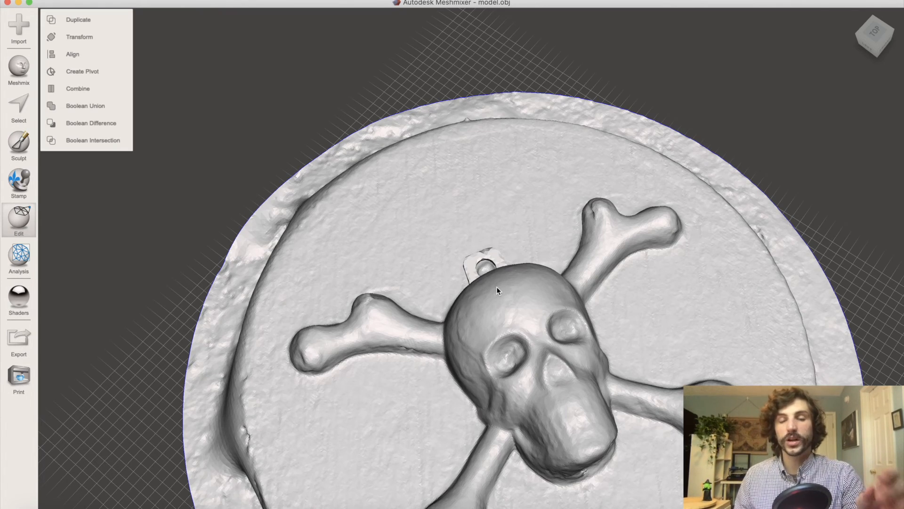
mouse_move(87, 106)
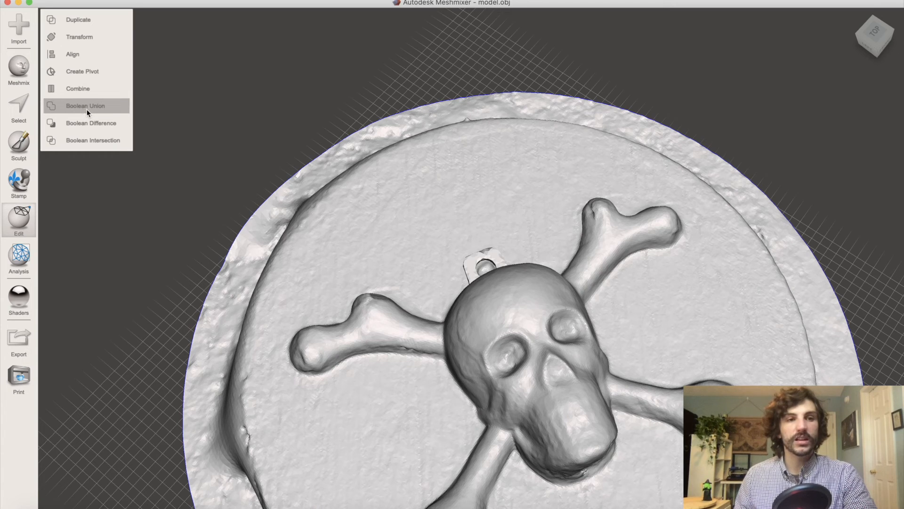
click(85, 105)
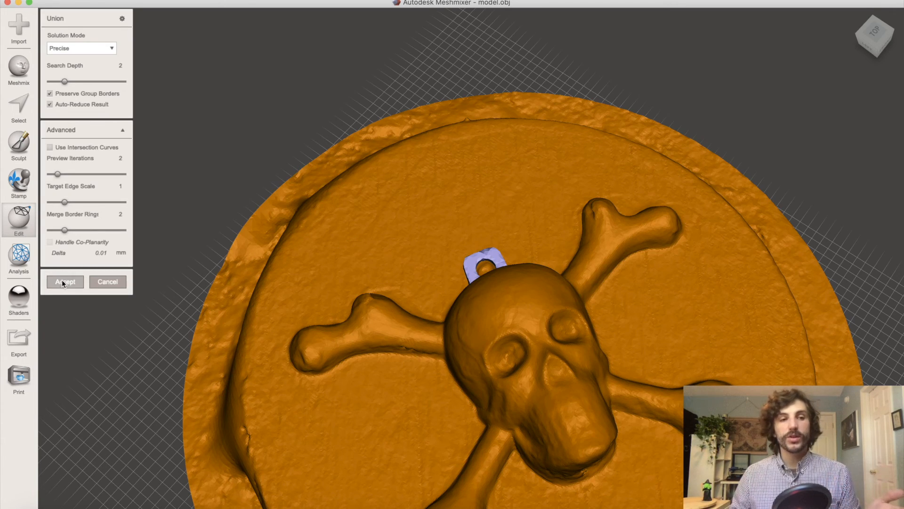
click(65, 282)
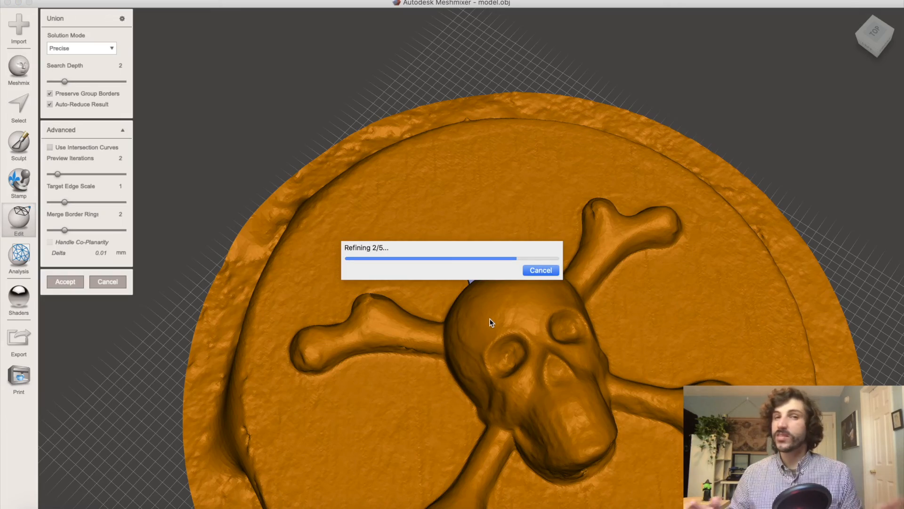
click(19, 224)
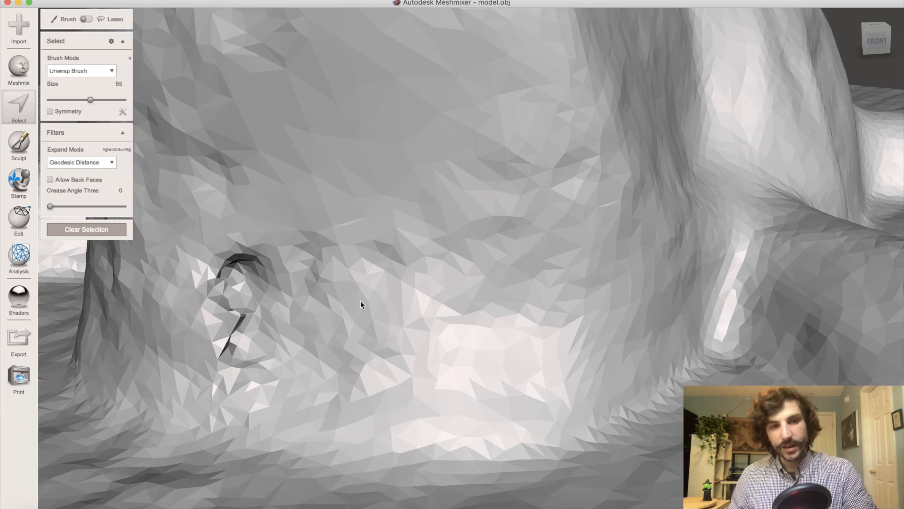
mouse_move(242, 318)
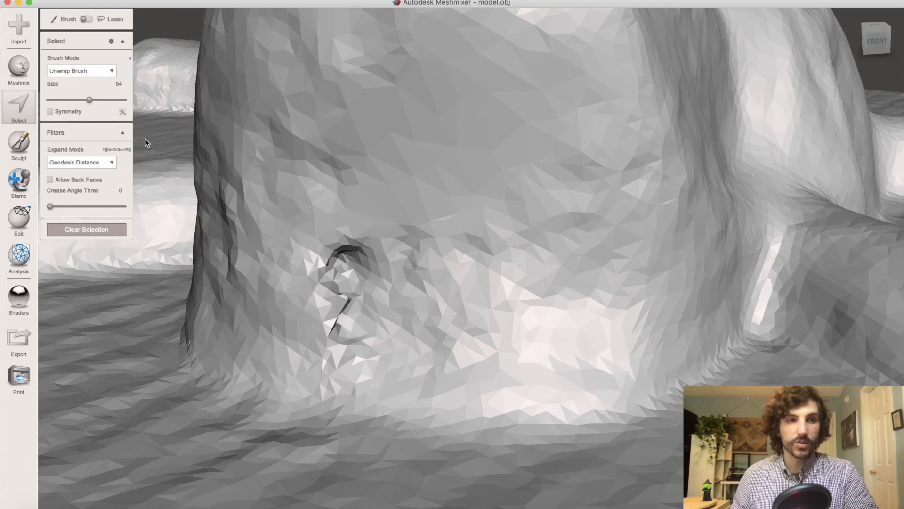
Select the cracked dent on the skull and Erase & Fill it with smooth new mesh
click(358, 288)
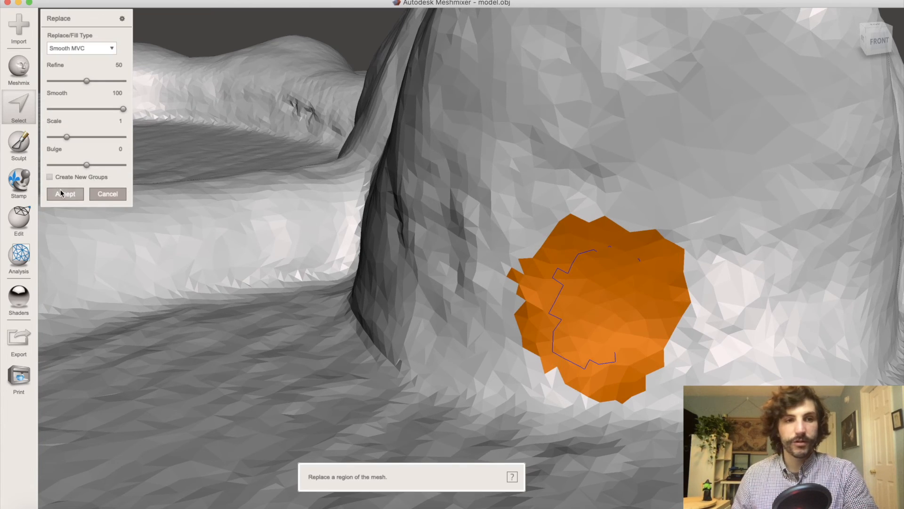
click(64, 193)
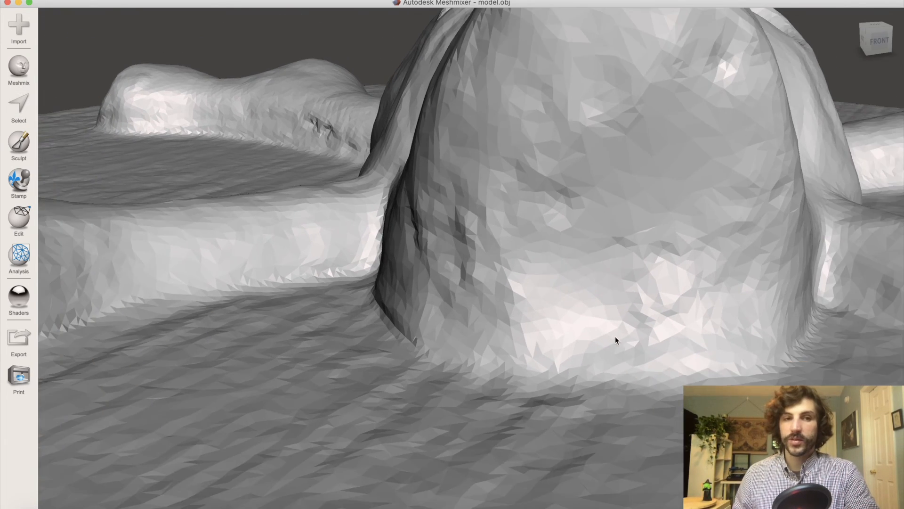
Switch to the Sculpt tool to show its brush properties for the pendant
click(19, 144)
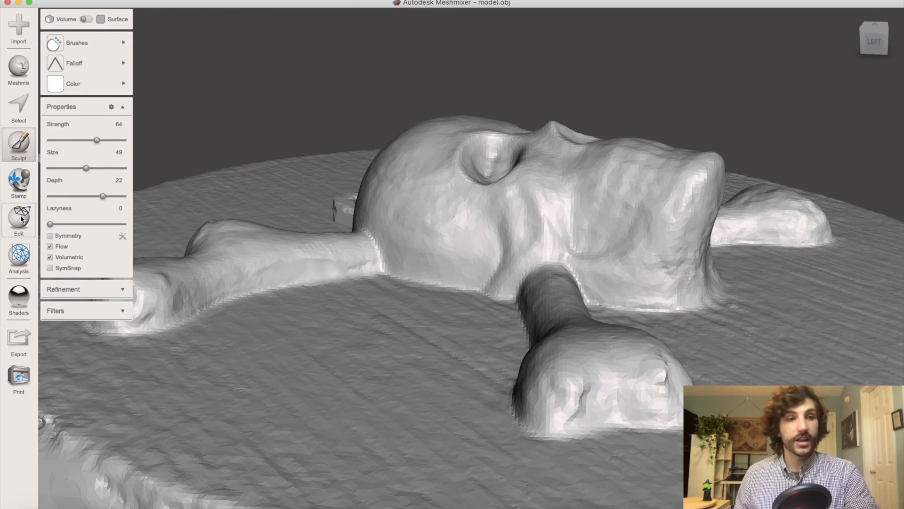
Plane Cut away the round base disc, leaving a flat-bottomed skull pendant with its loop
click(18, 220)
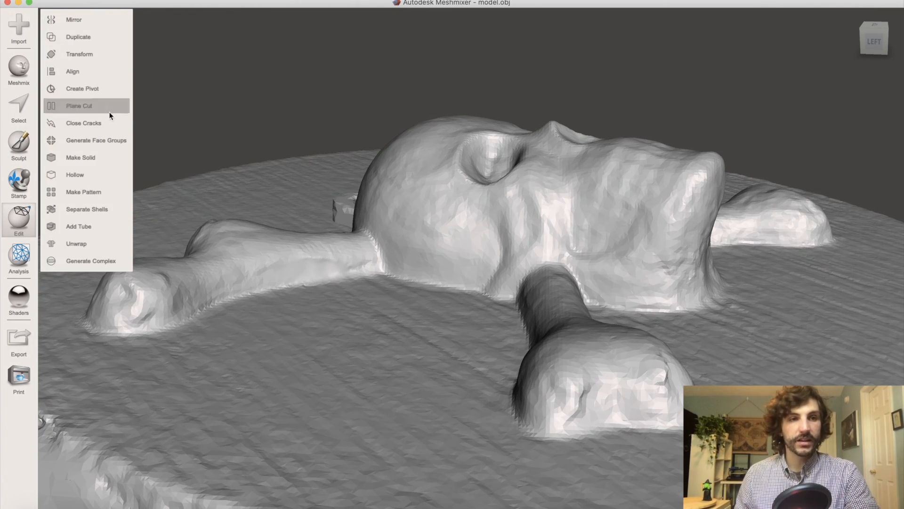
click(80, 105)
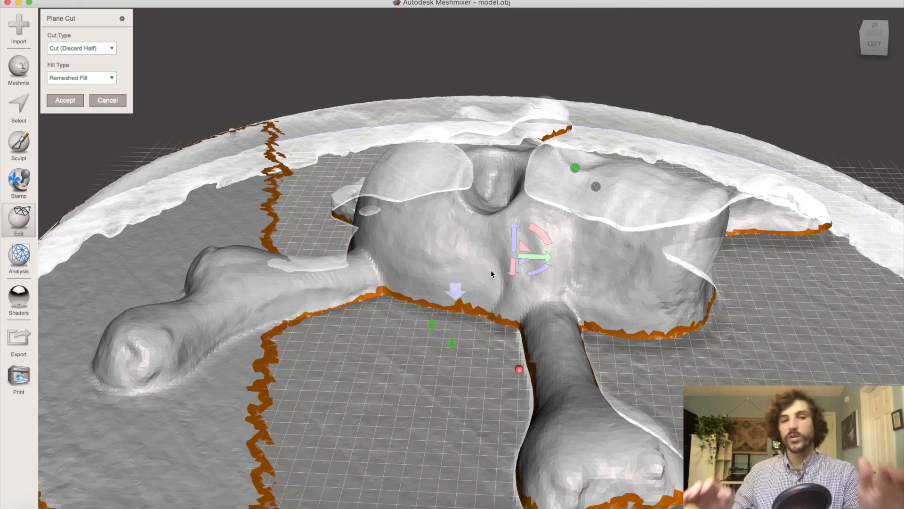
mouse_move(500, 279)
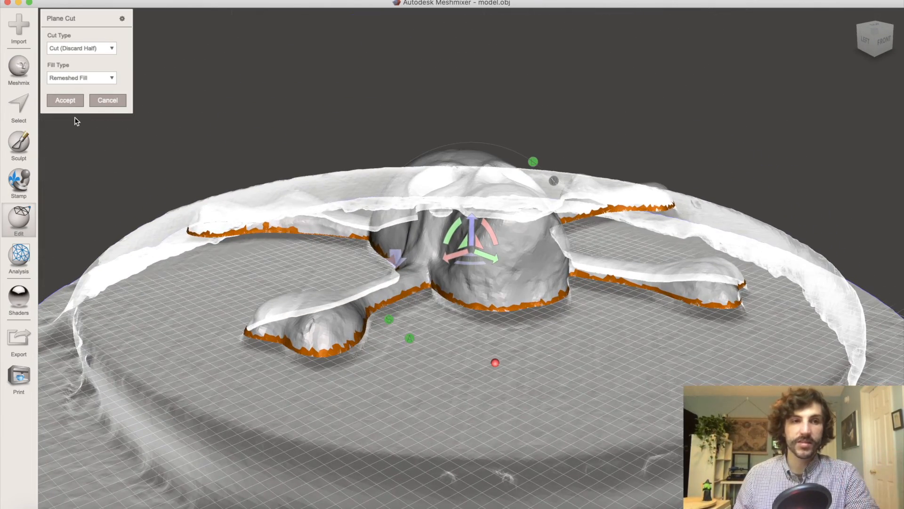
click(65, 100)
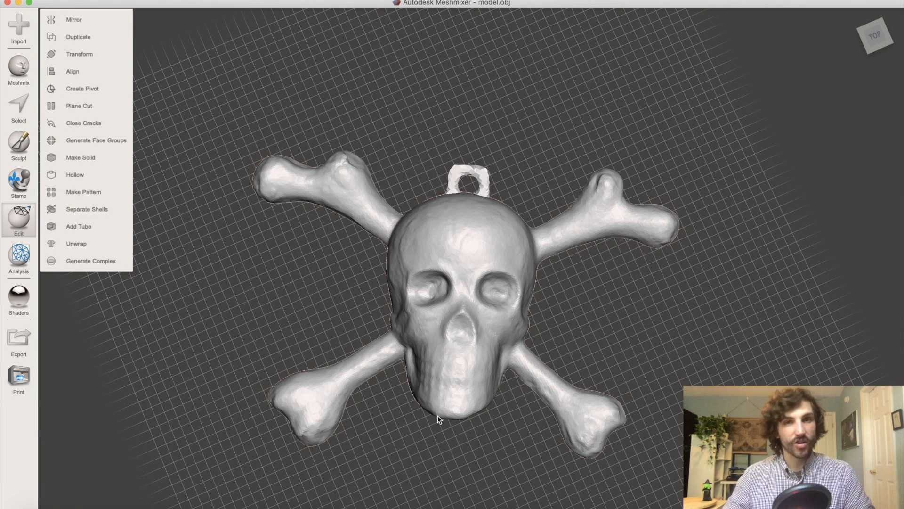
mouse_move(439, 410)
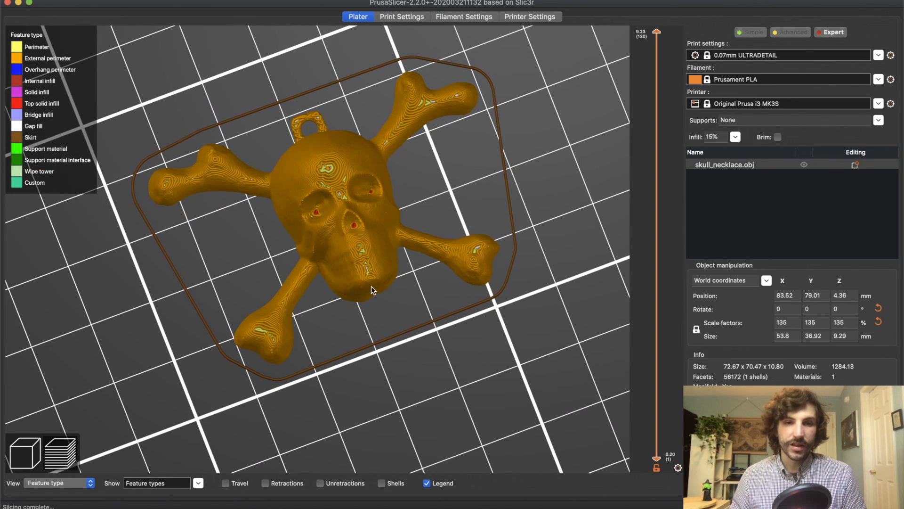
Zoom into the sliced layer preview of the pendant at 0.07mm ULTRADETAIL in Prusament PLA
scroll(up, 3)
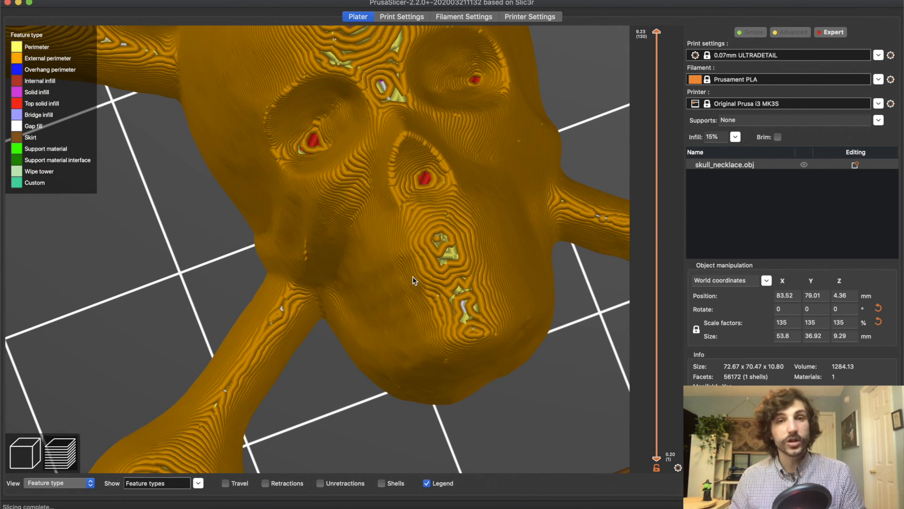
mouse_move(516, 403)
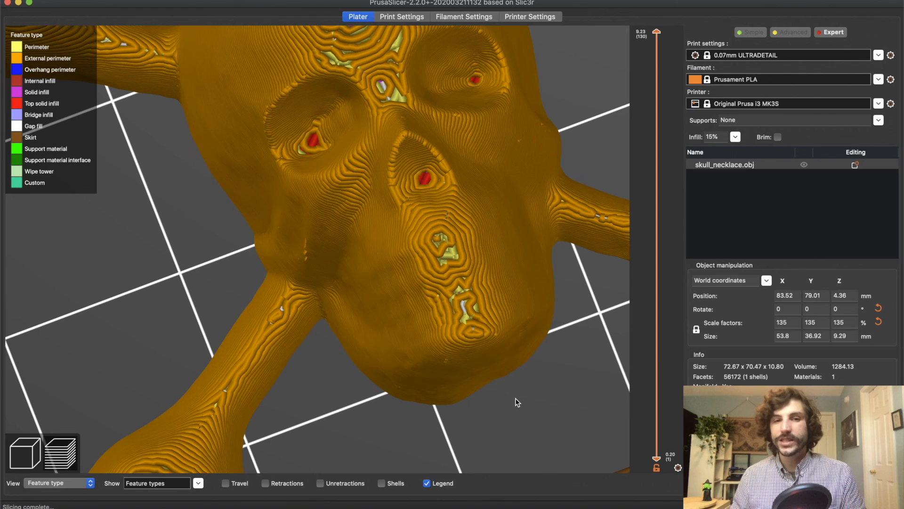